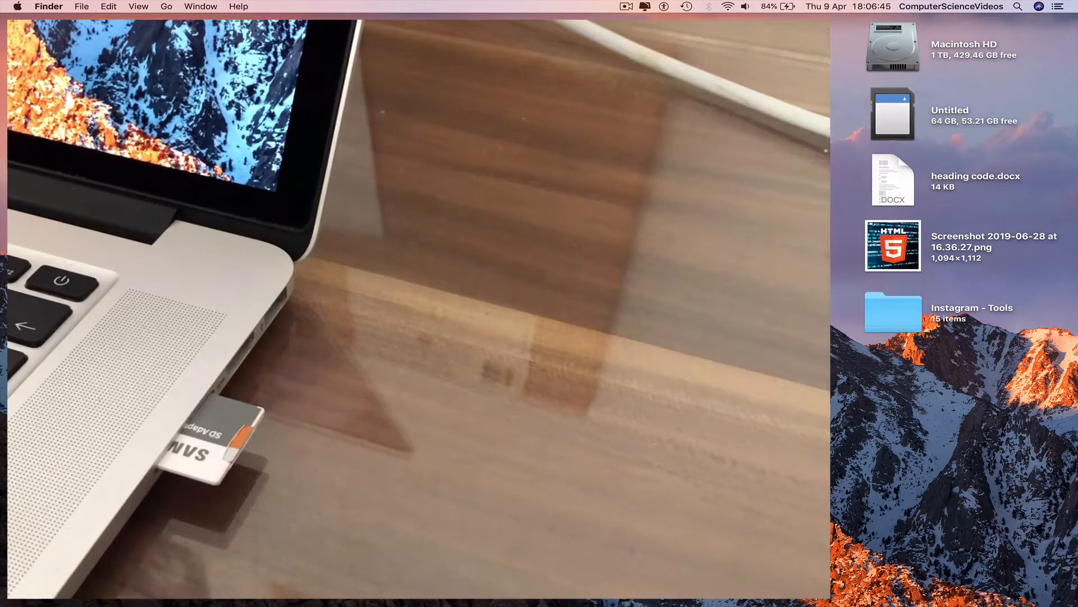
Open the Untitled SD card from the desktop and enlarge its window to show all folders.
double_click(891, 115)
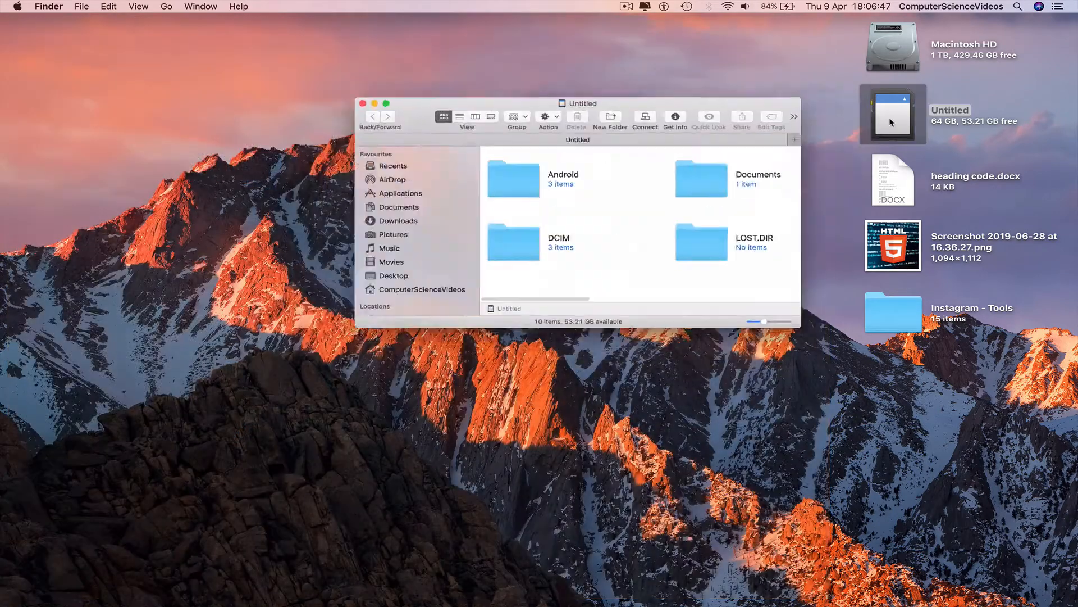
left_click_drag(577, 103, 538, 105)
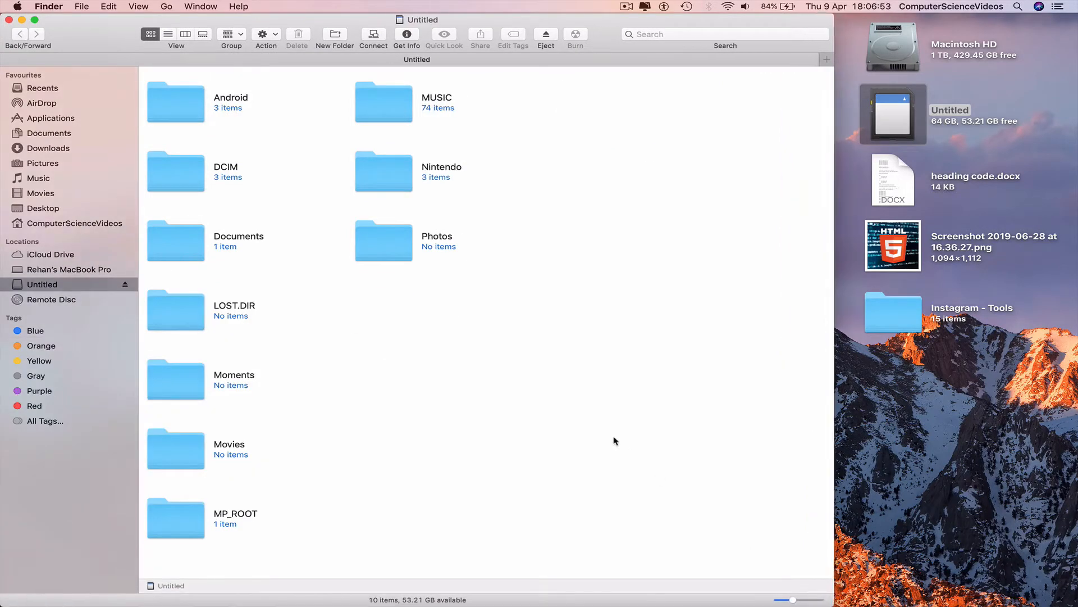
mouse_move(219, 215)
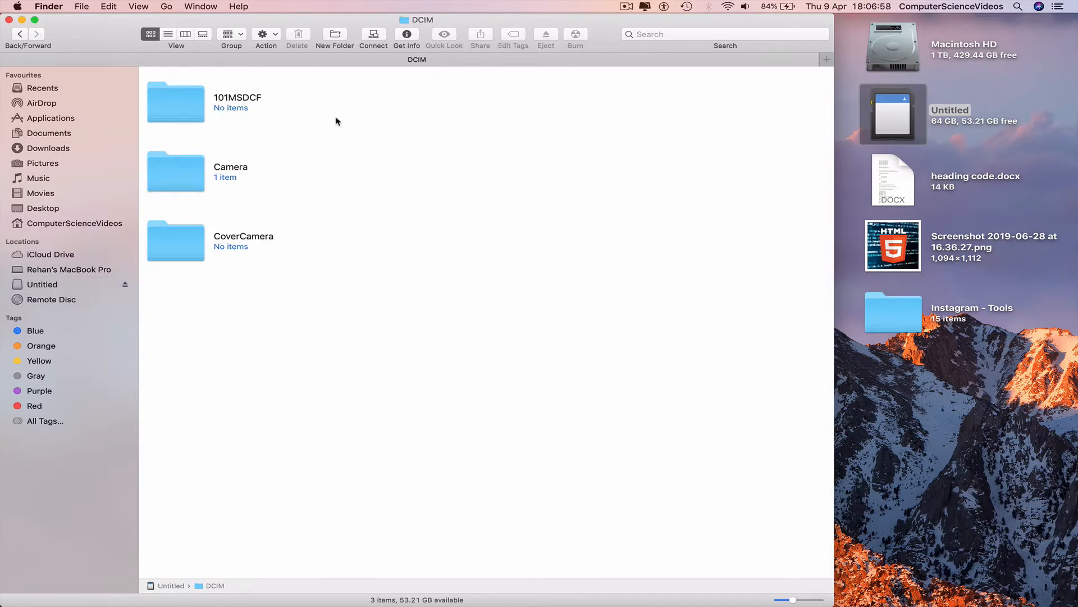
Return to the card root, go into MP_ROOT/101MNV01 and select M4H05770.MP4.
left_click(42, 284)
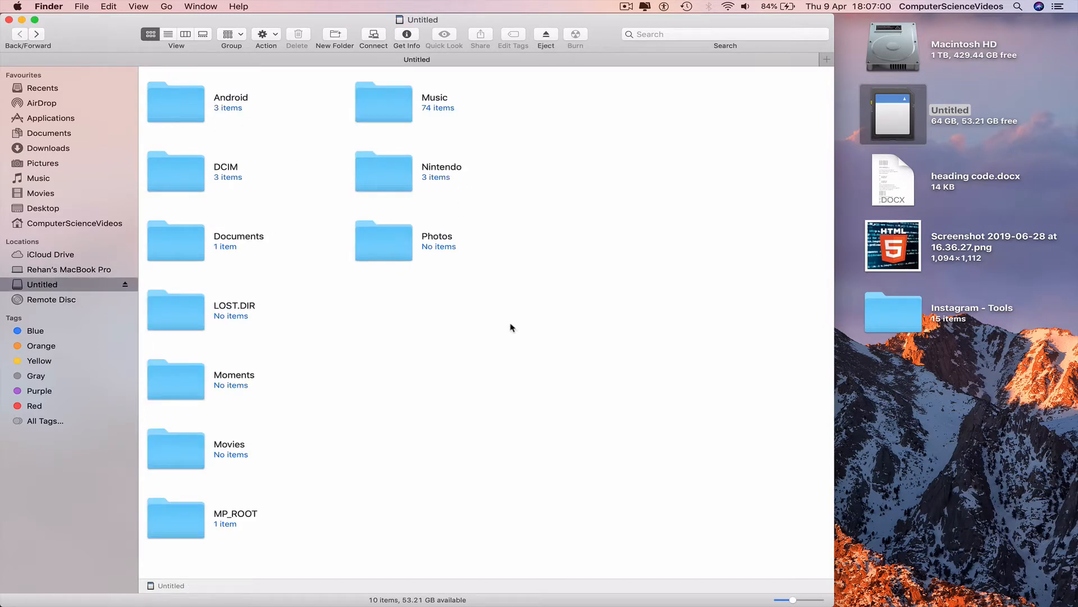
mouse_move(501, 330)
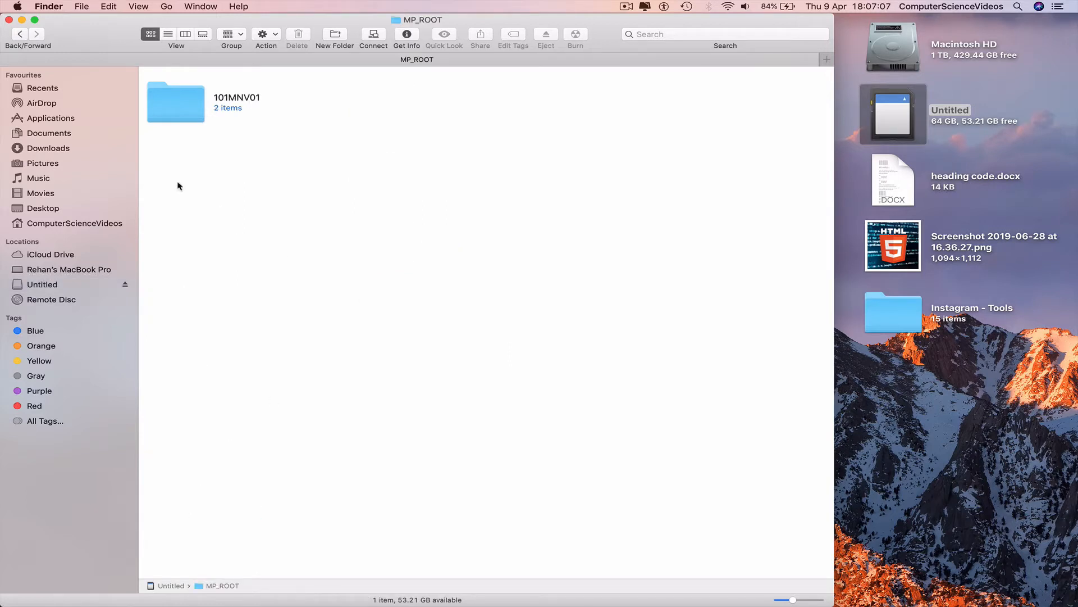
mouse_move(251, 112)
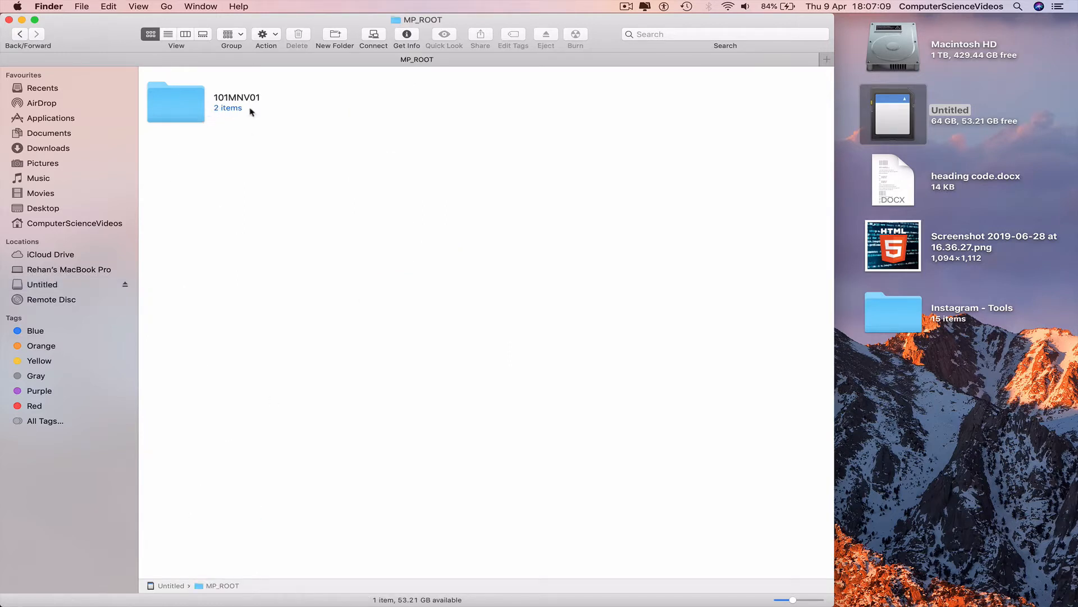
double_click(175, 102)
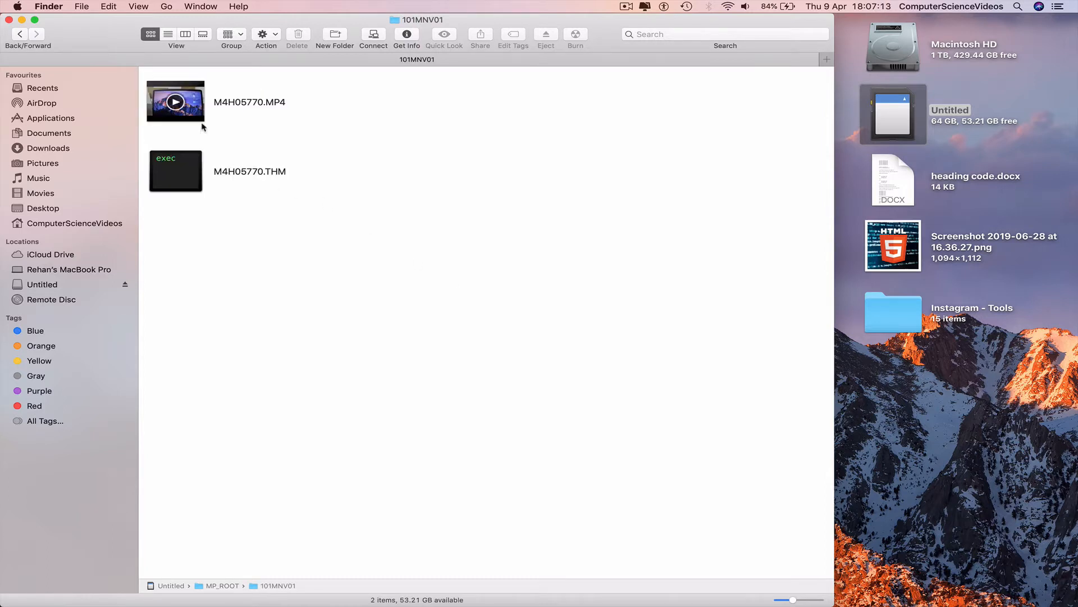
left_click(175, 102)
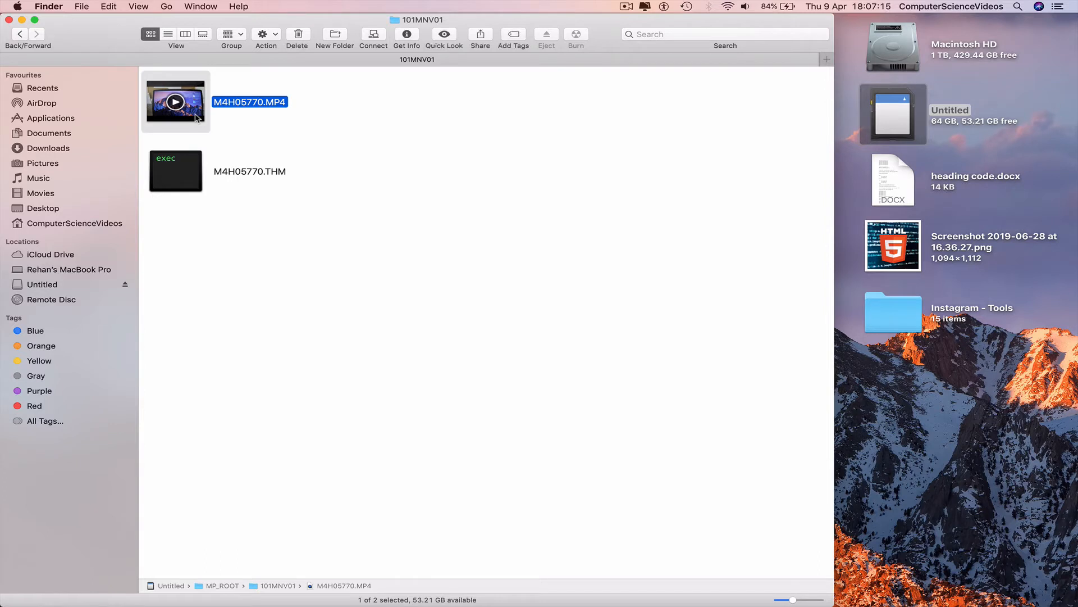
Copy M4H05770.MP4 from the card and paste it onto the desktop.
right_click(175, 102)
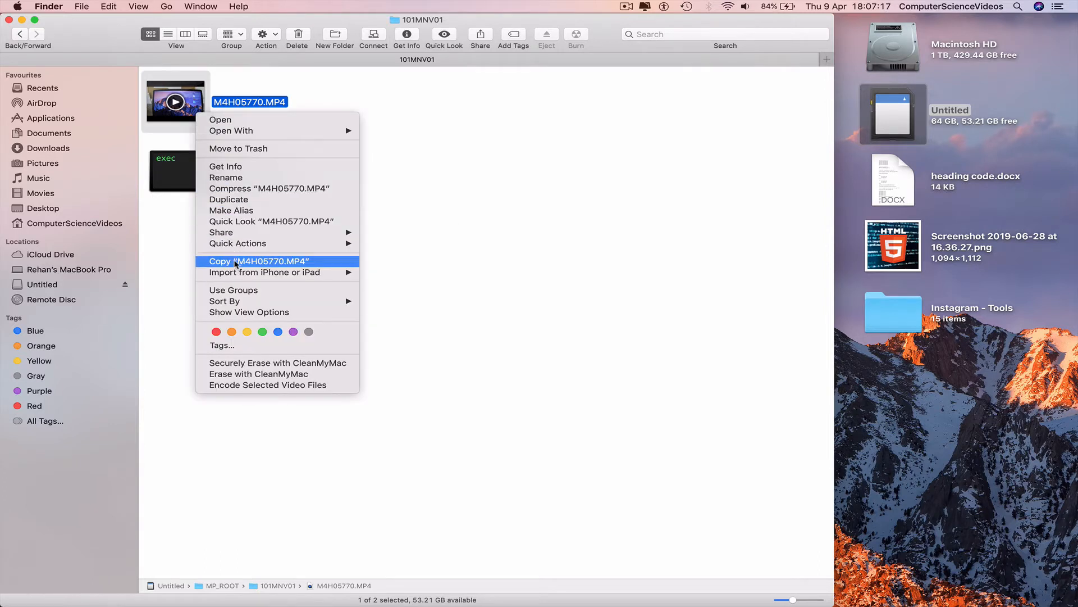
left_click(258, 262)
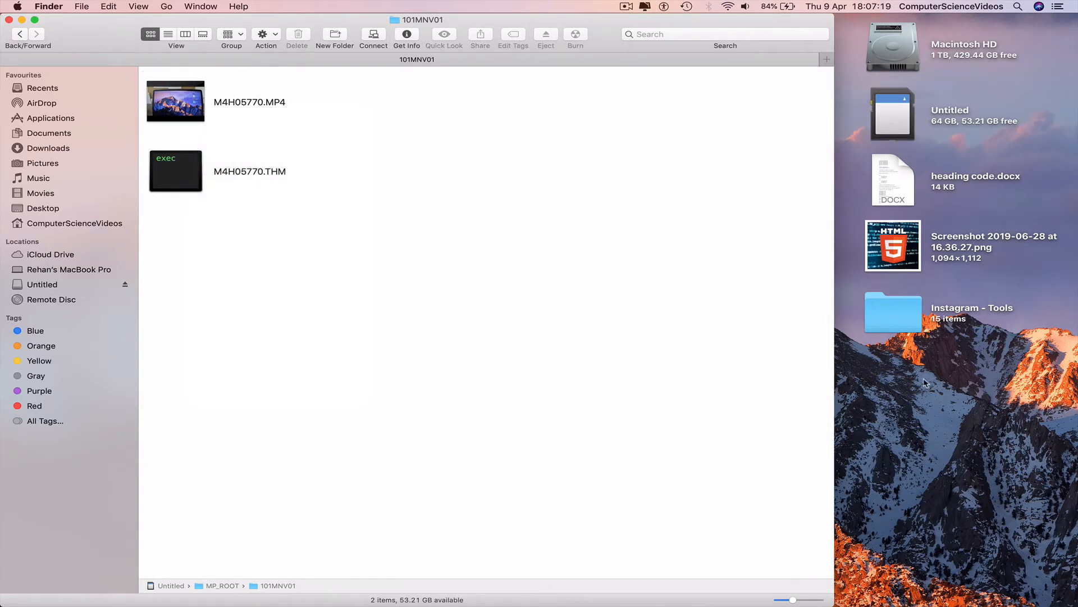
right_click(925, 383)
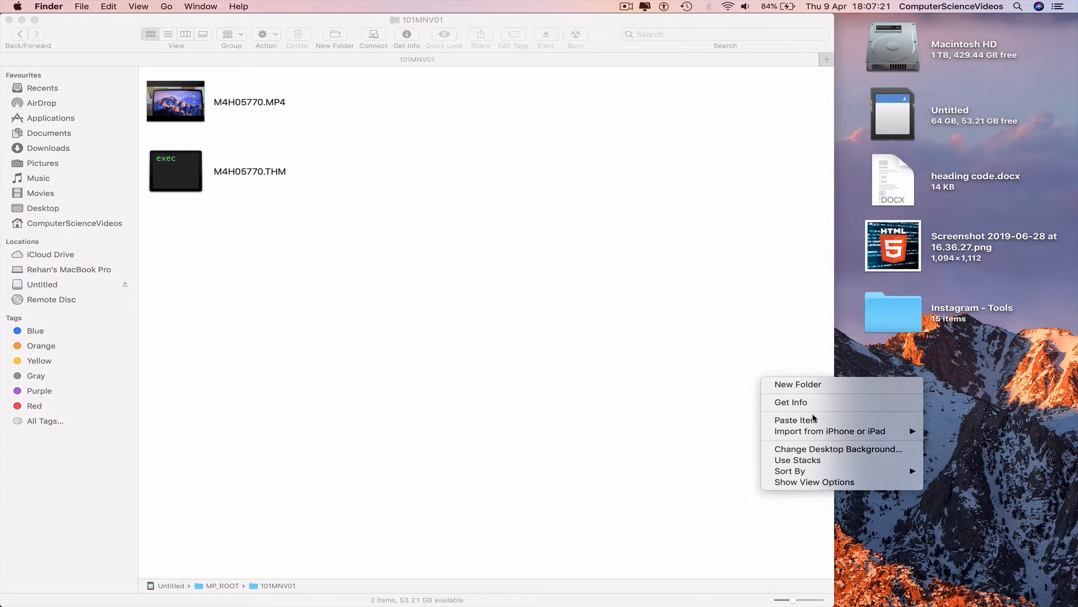
left_click(795, 419)
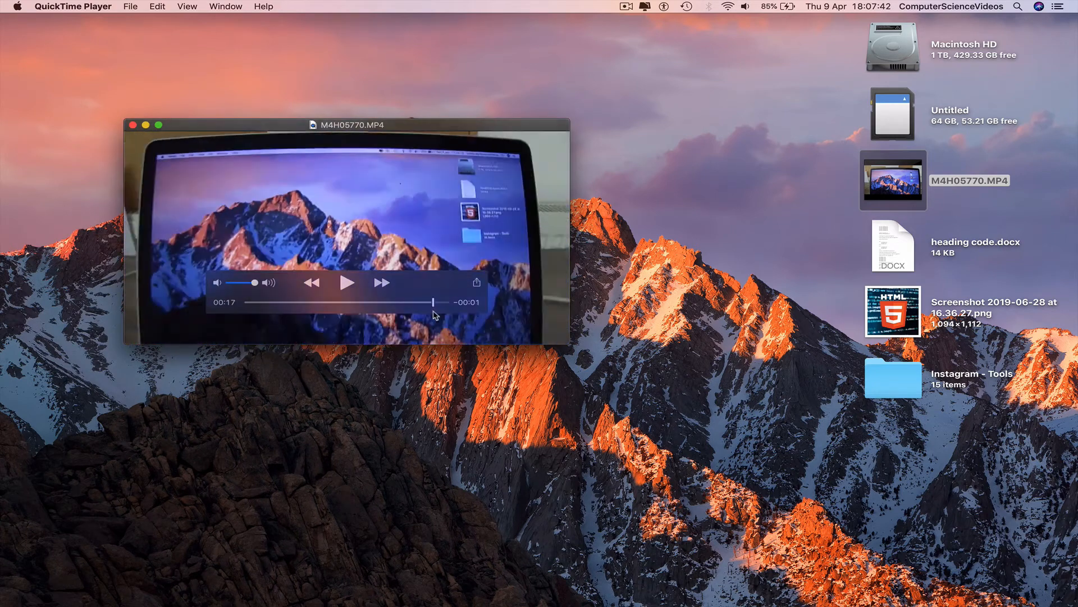
Play the copied M4H05770.MP4 in QuickTime Player.
left_click(72, 7)
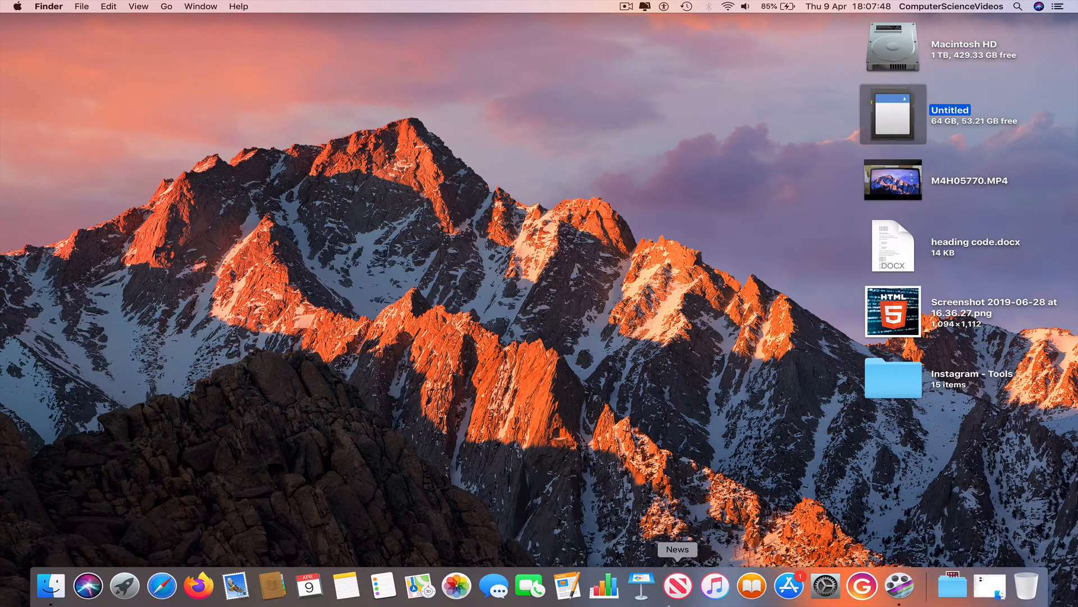
mouse_move(988, 587)
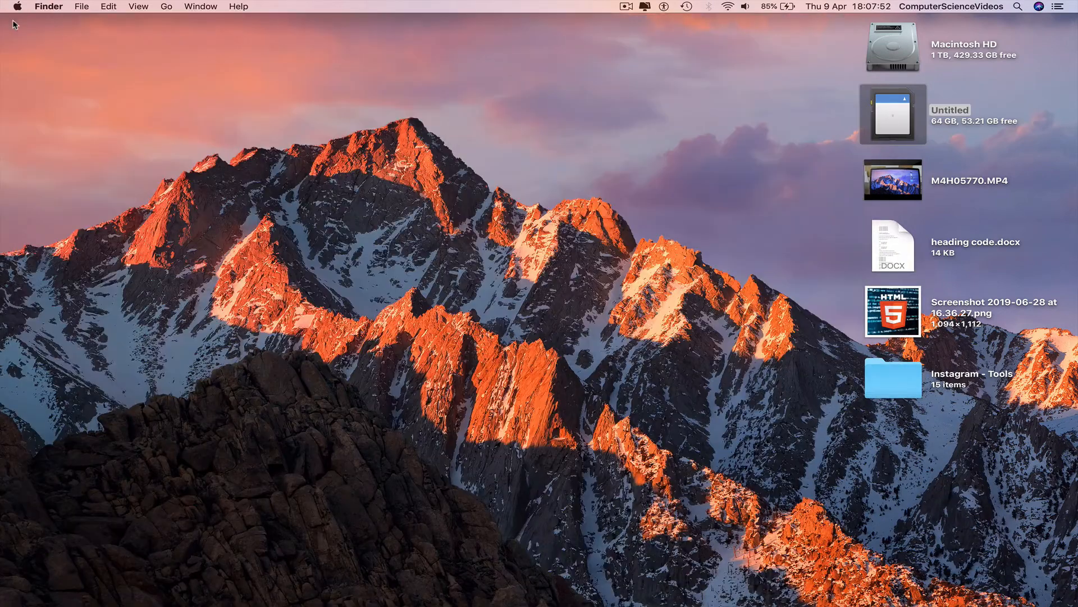
Select the Untitled SD card on the desktop in preparation for ejecting it.
left_click(892, 115)
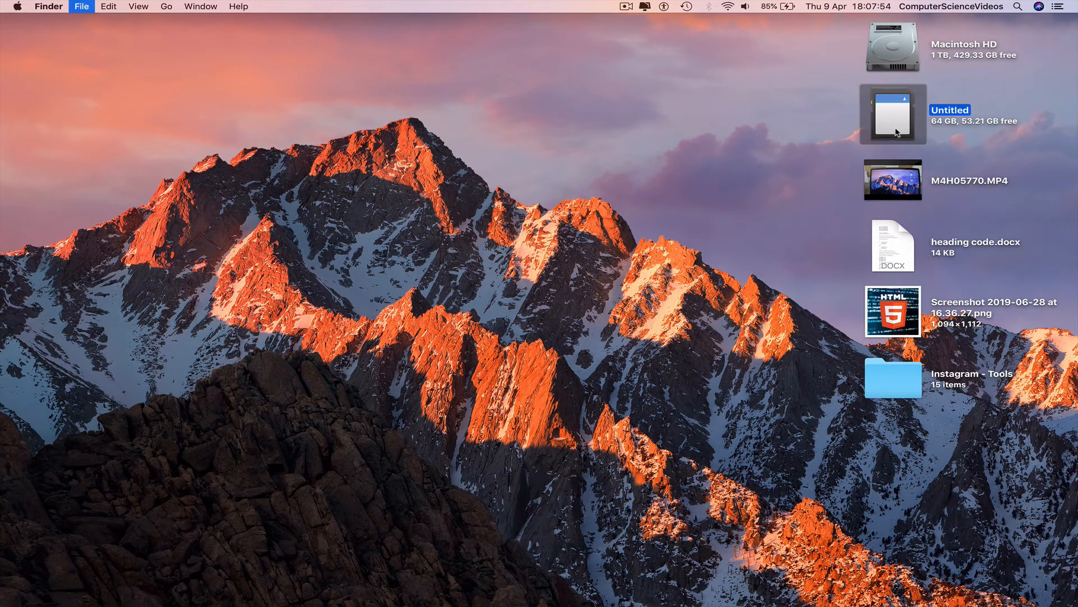